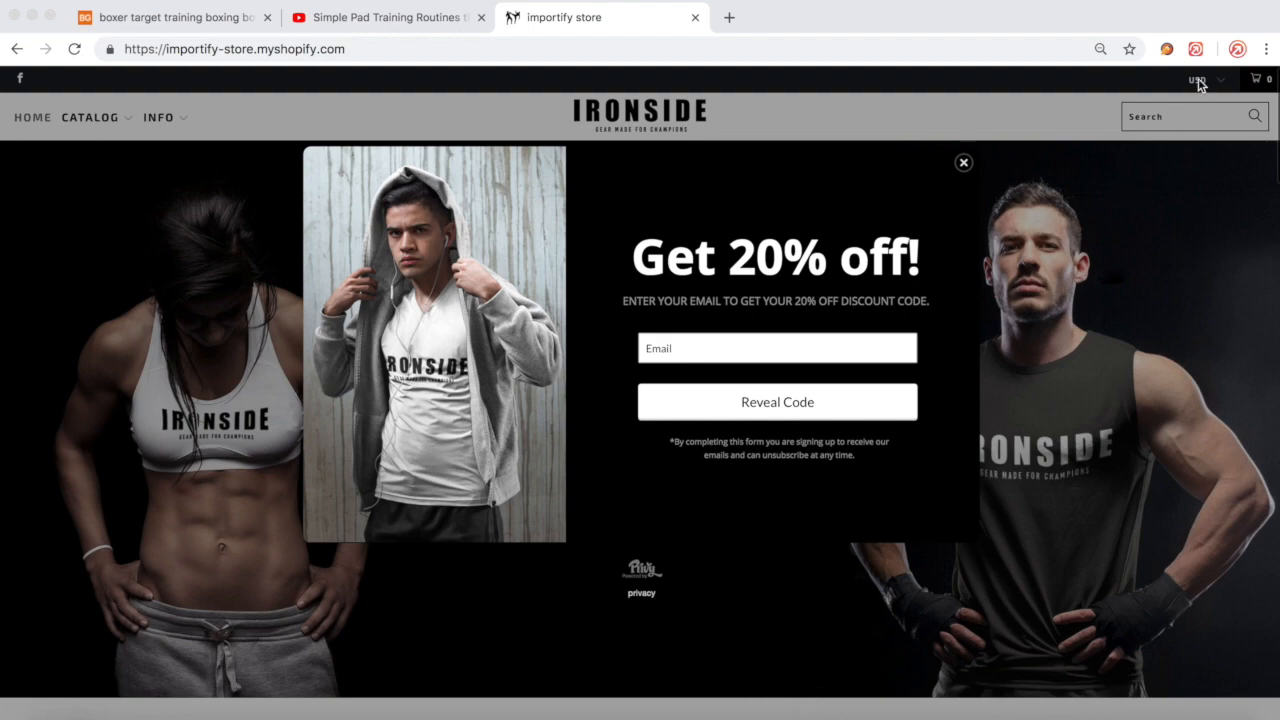
Switch to the Banggood product page for the boxer target training punch pads (US$7.13).
left_click(170, 17)
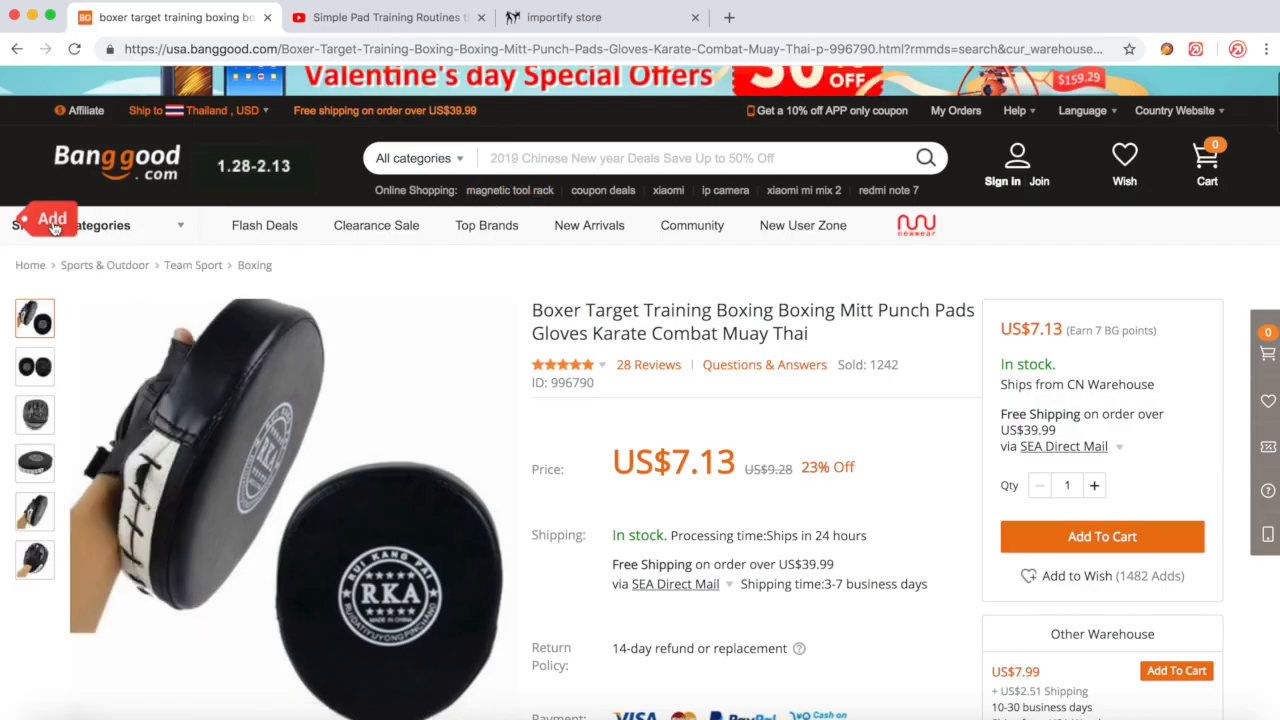
Import the punch pads through Importify with the tag 'Protective Pads'.
left_click(43, 218)
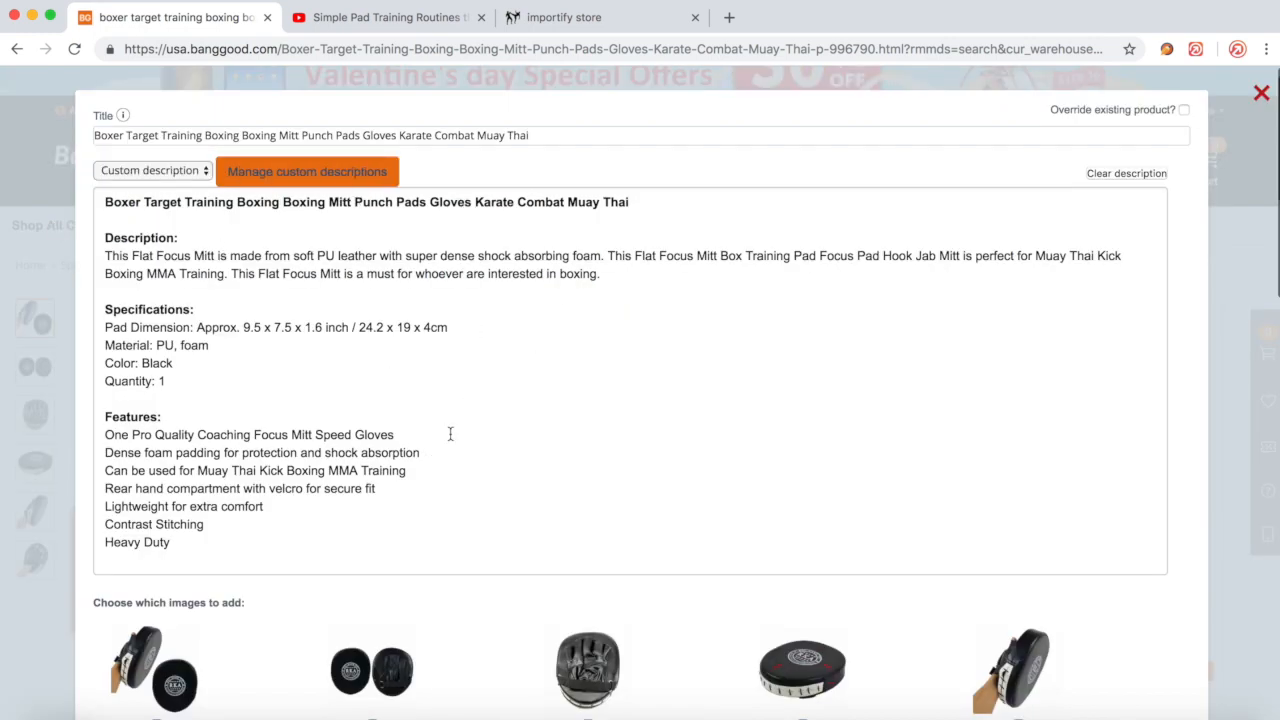
scroll("down", 3)
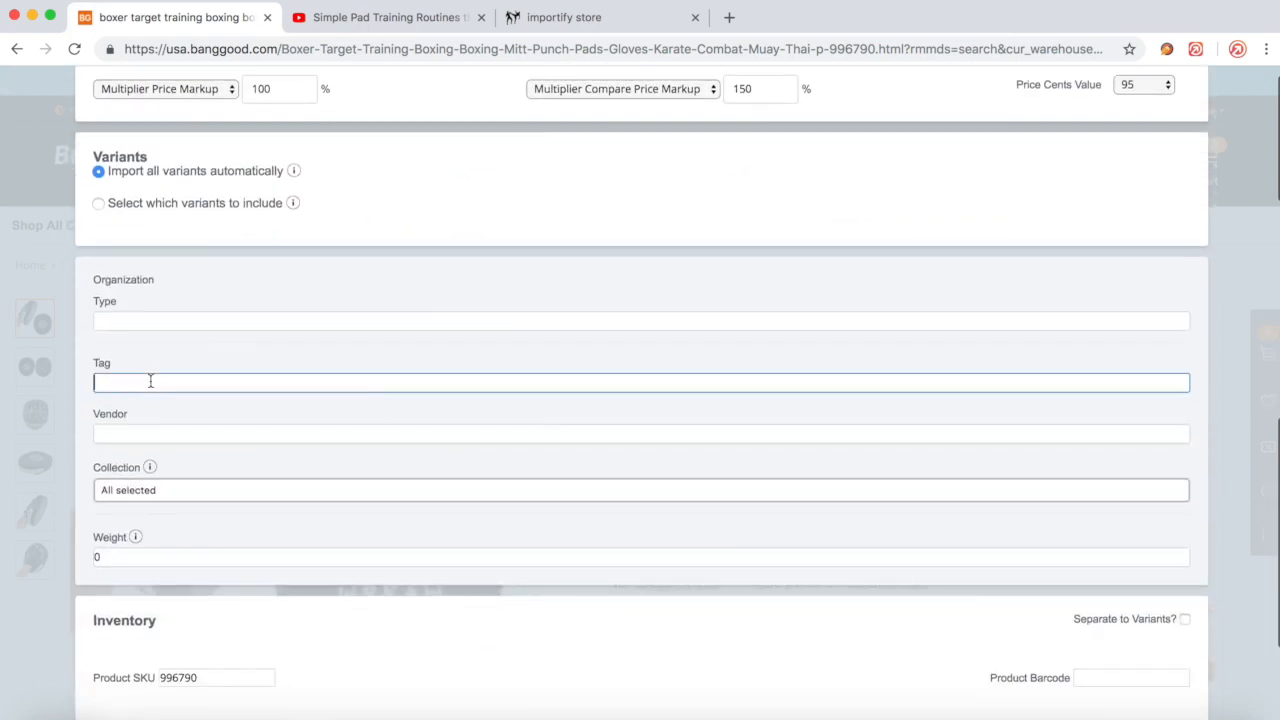
type("Protective Pads")
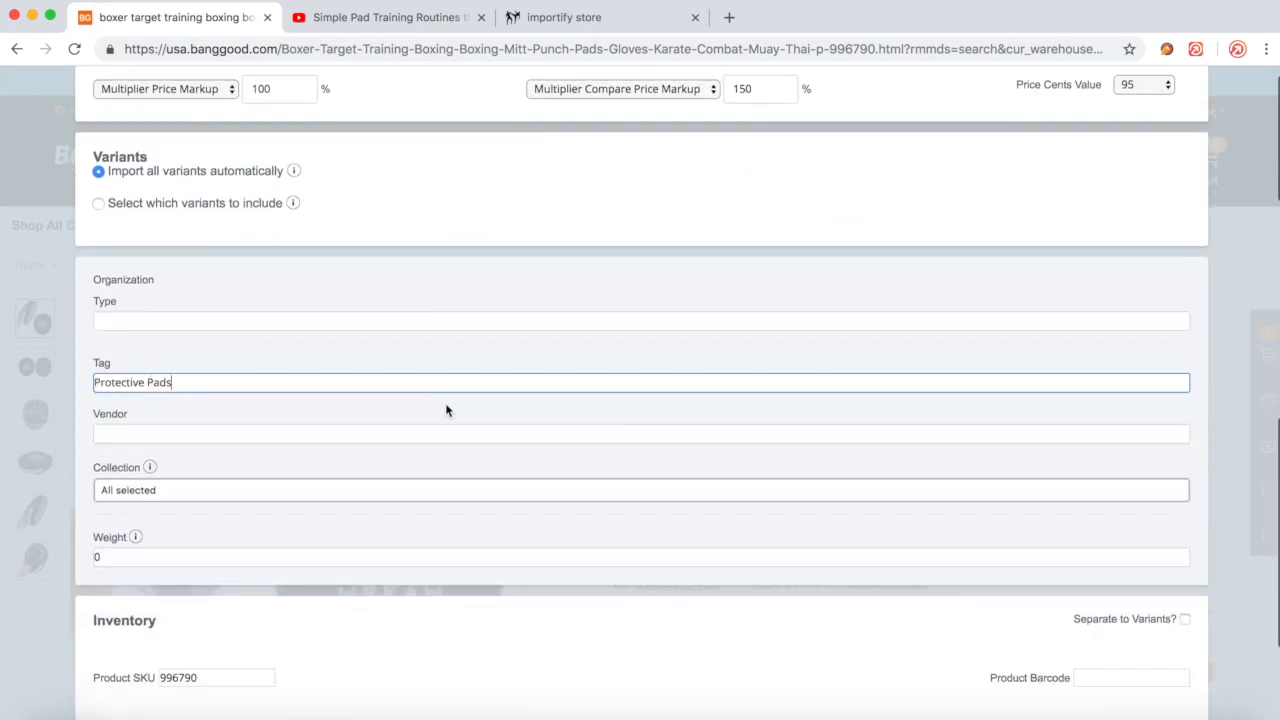
scroll("down", 3)
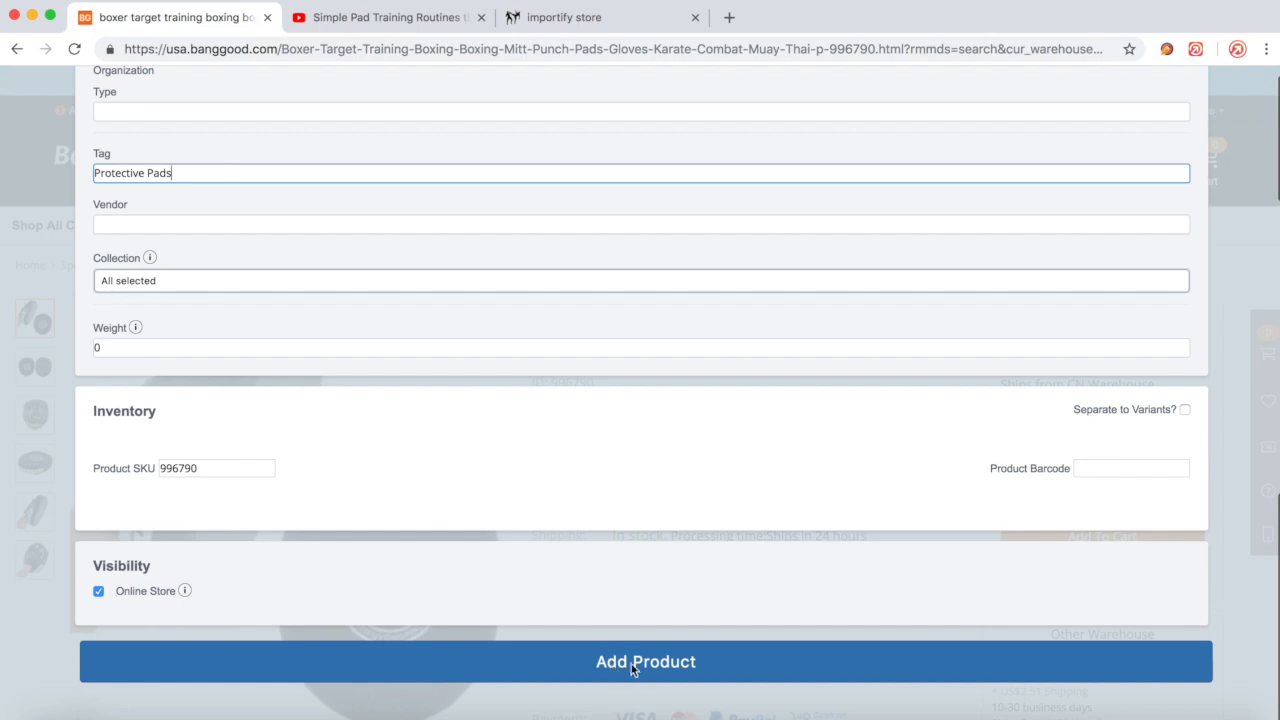
left_click(645, 661)
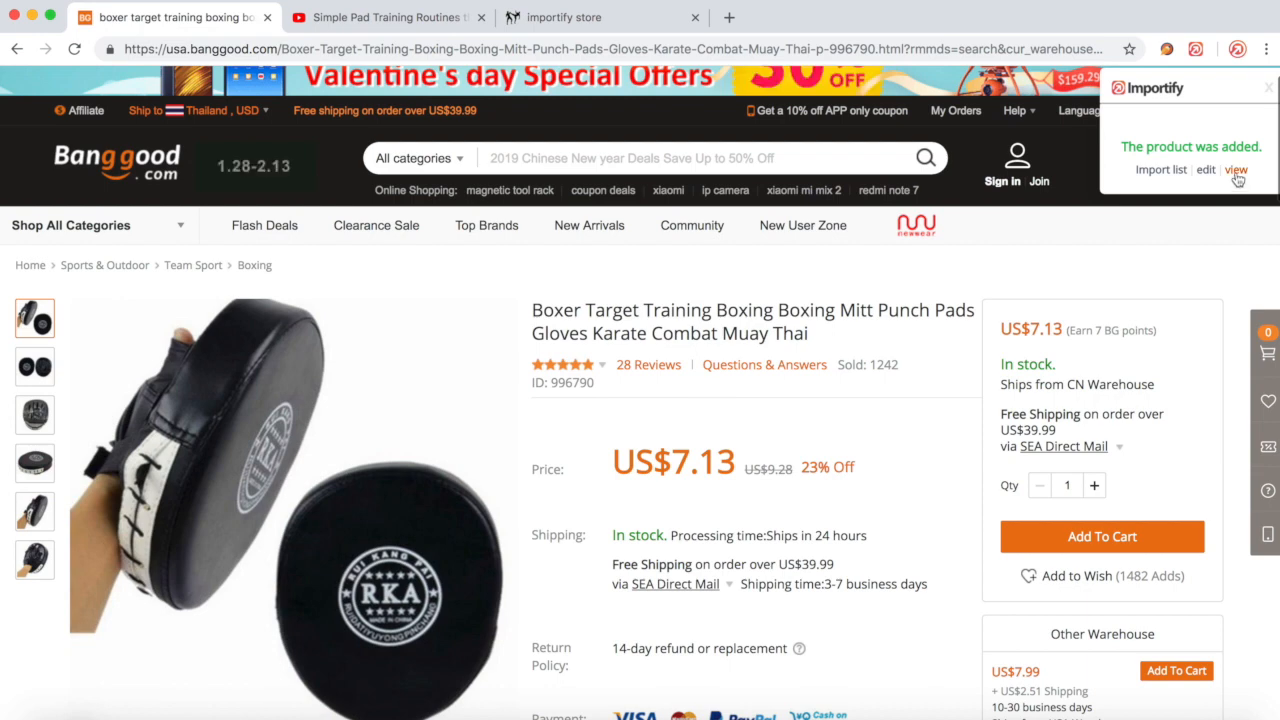
Open the imported Boxer Target Training punch pads product in a new store tab.
left_click(1236, 169)
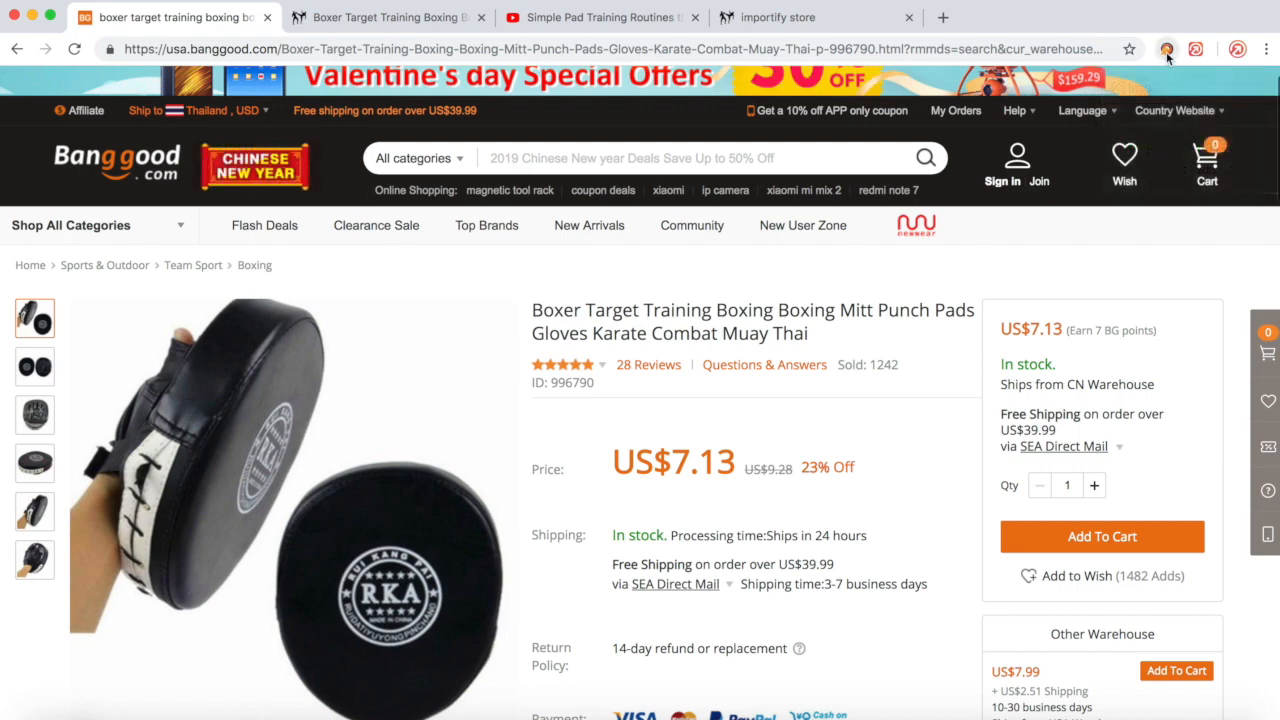
Import the Banggood reviews with Editorify into the store product found by searching 'target'.
left_click(1166, 48)
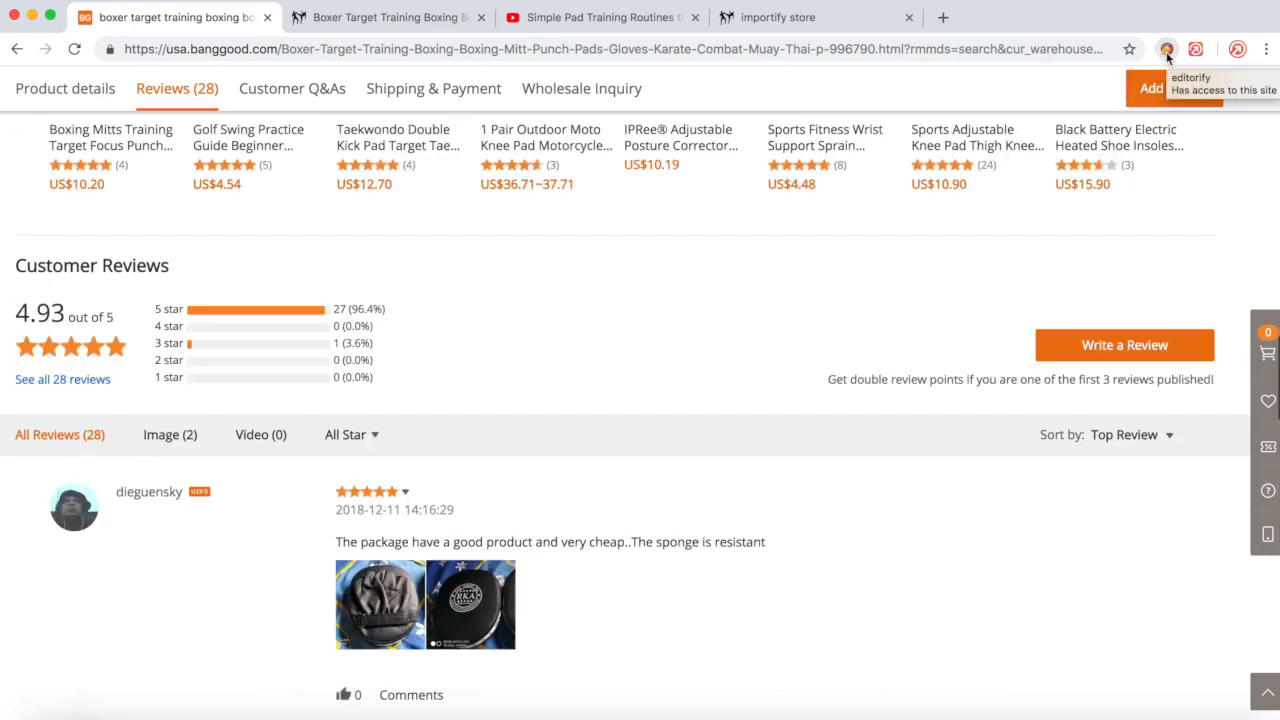
left_click(1166, 48)
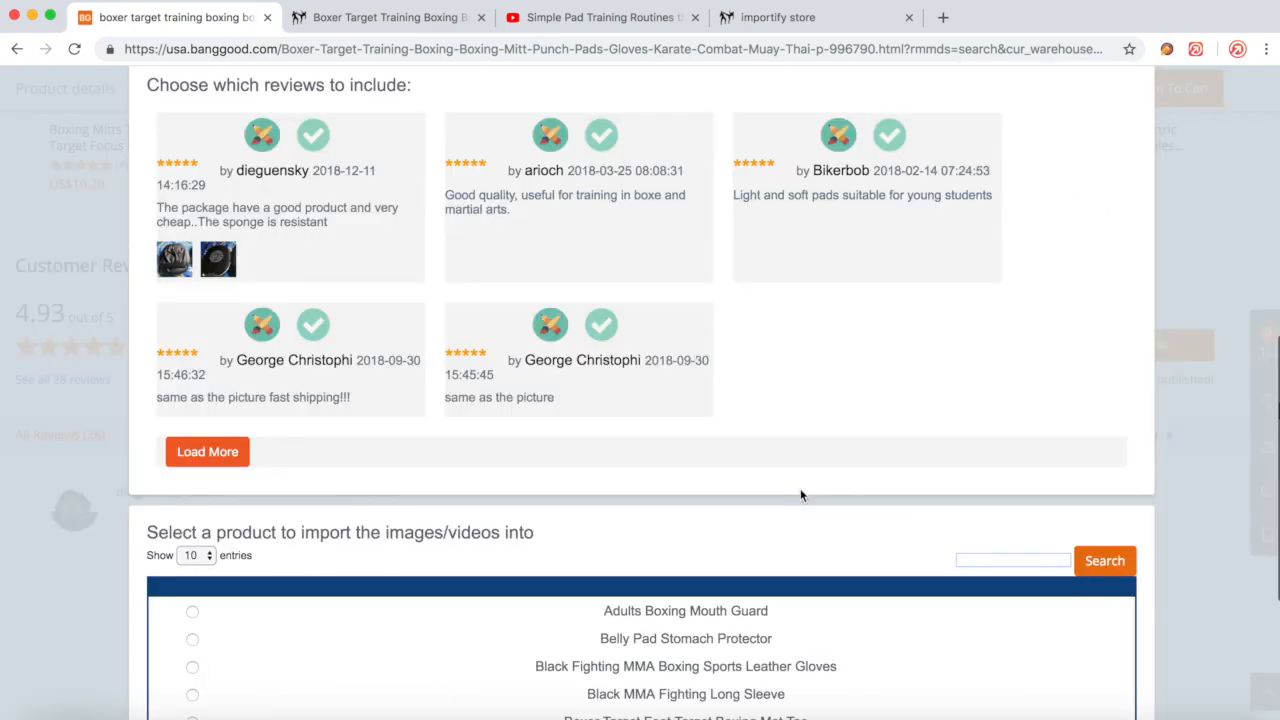
mouse_move(368, 251)
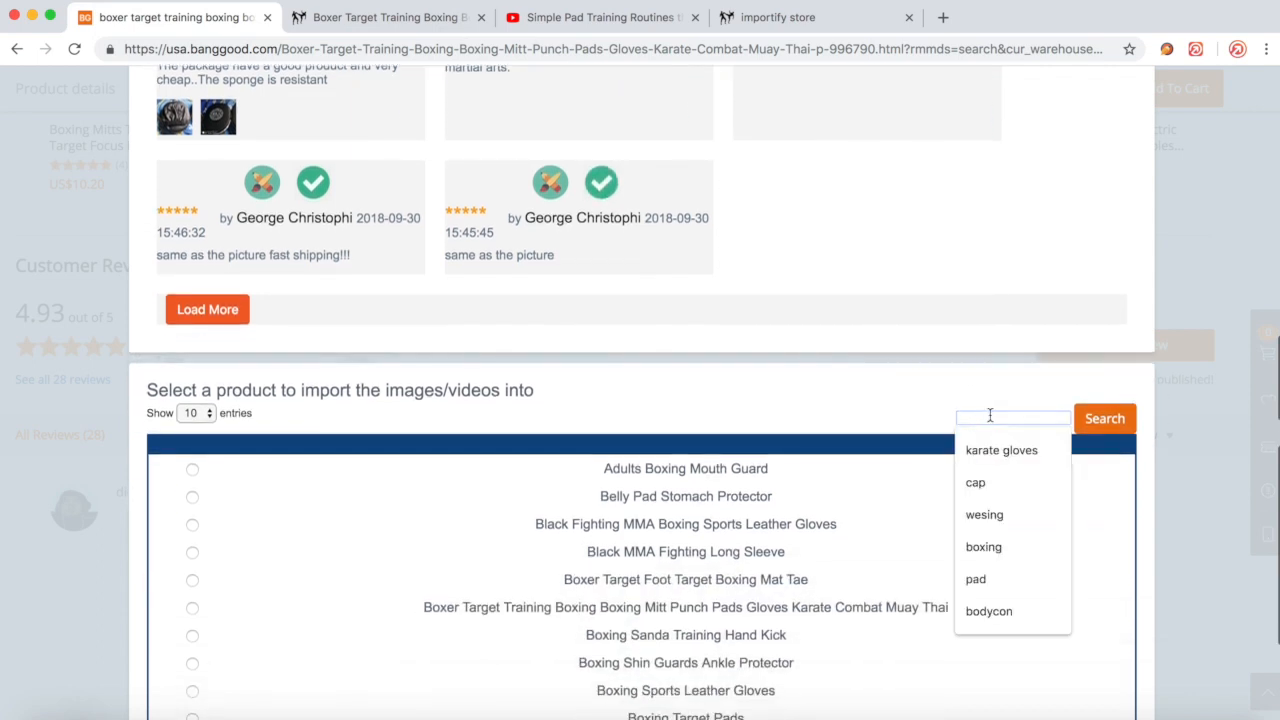
type("target")
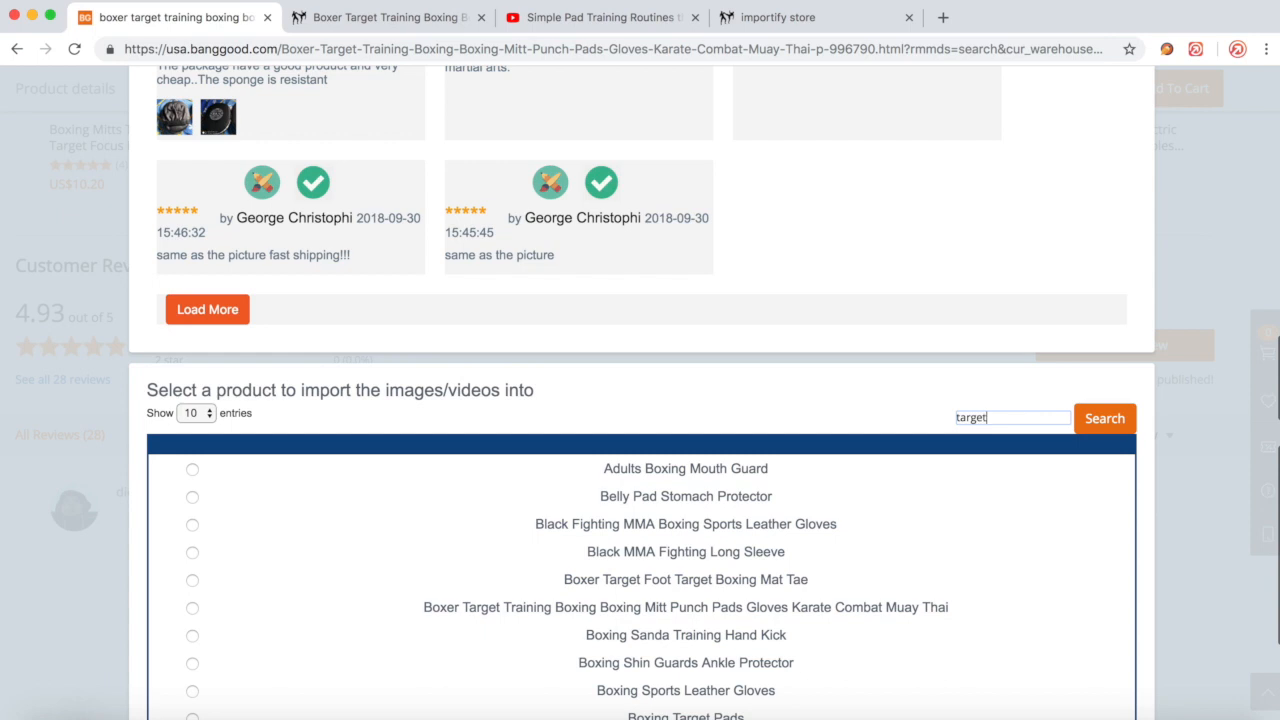
left_click(1104, 418)
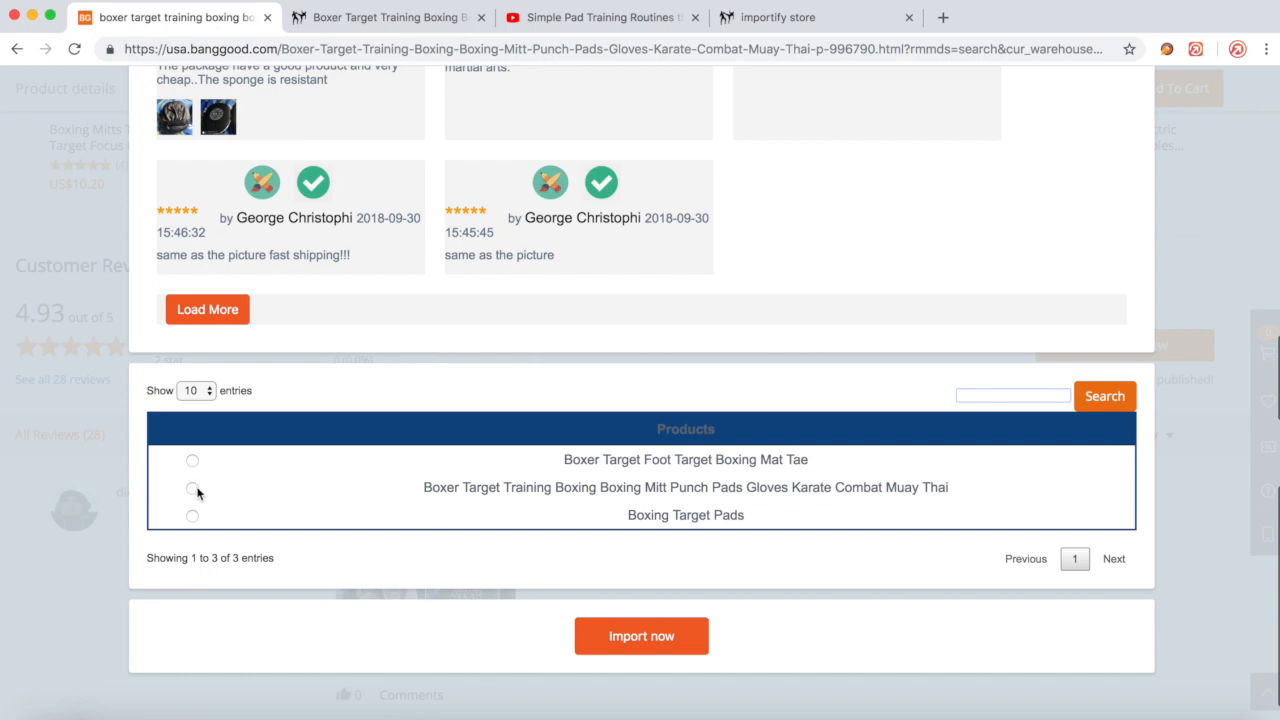
left_click(192, 487)
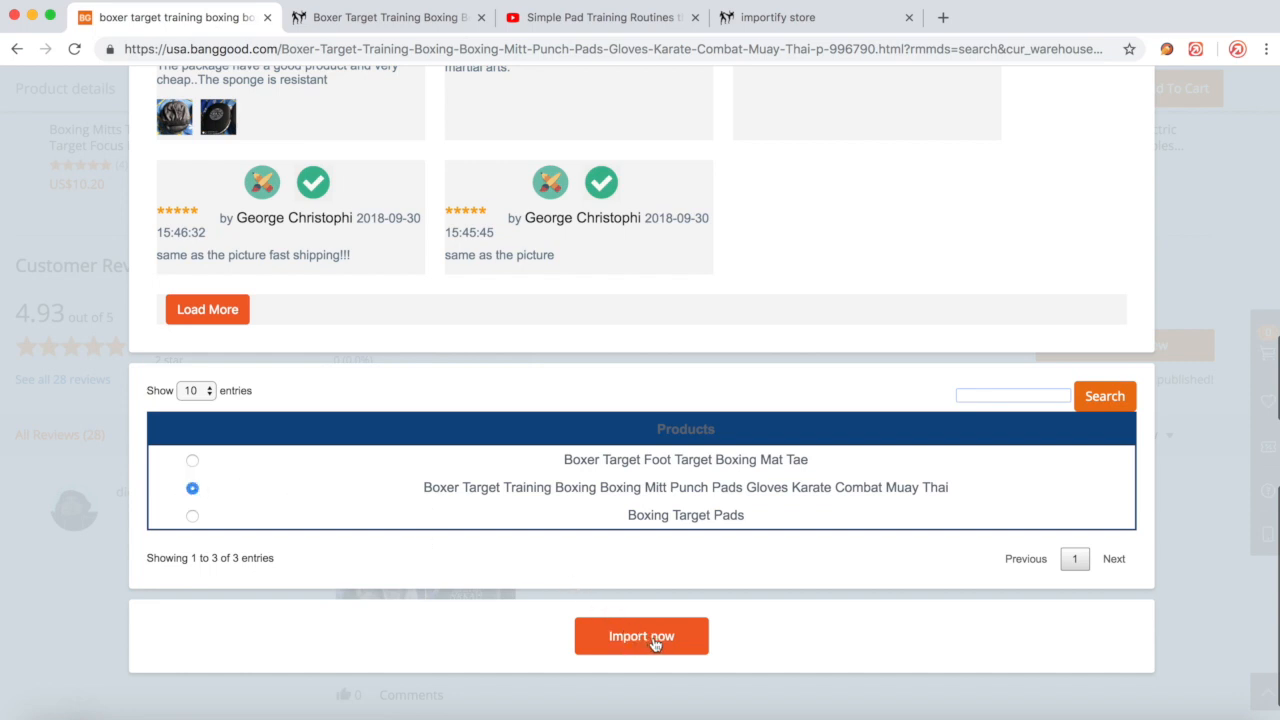
left_click(641, 636)
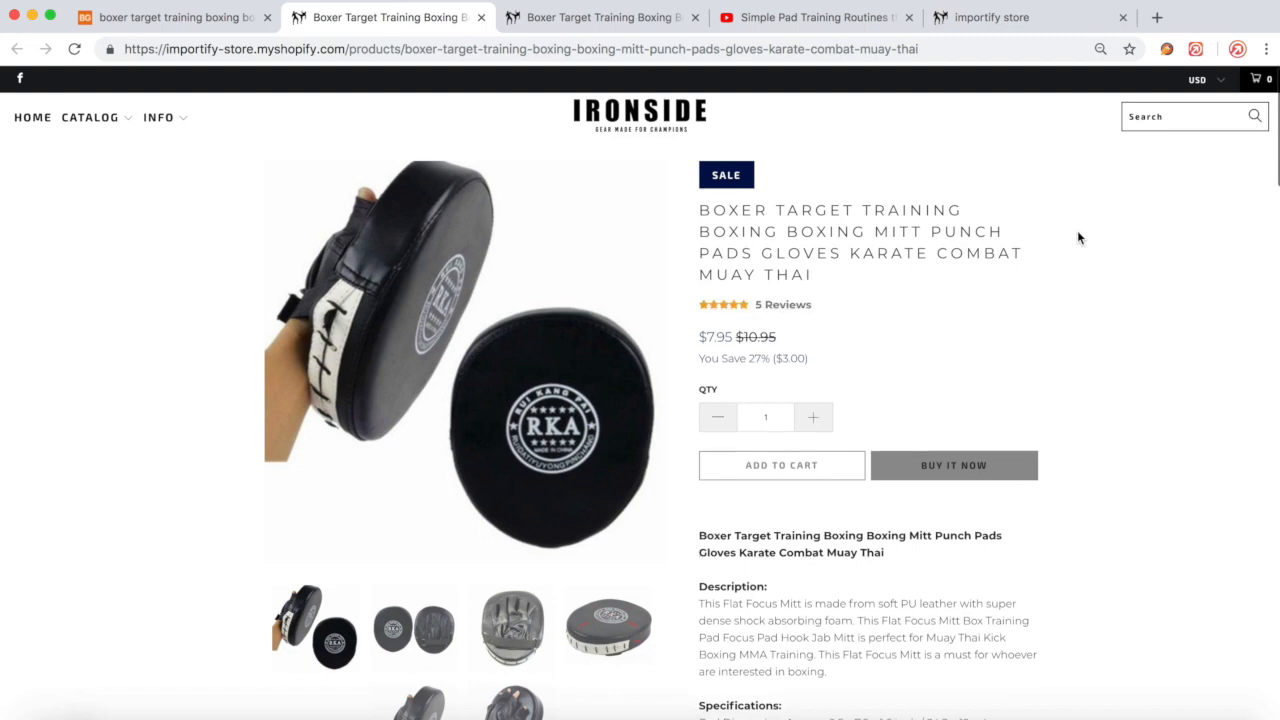
mouse_move(815, 325)
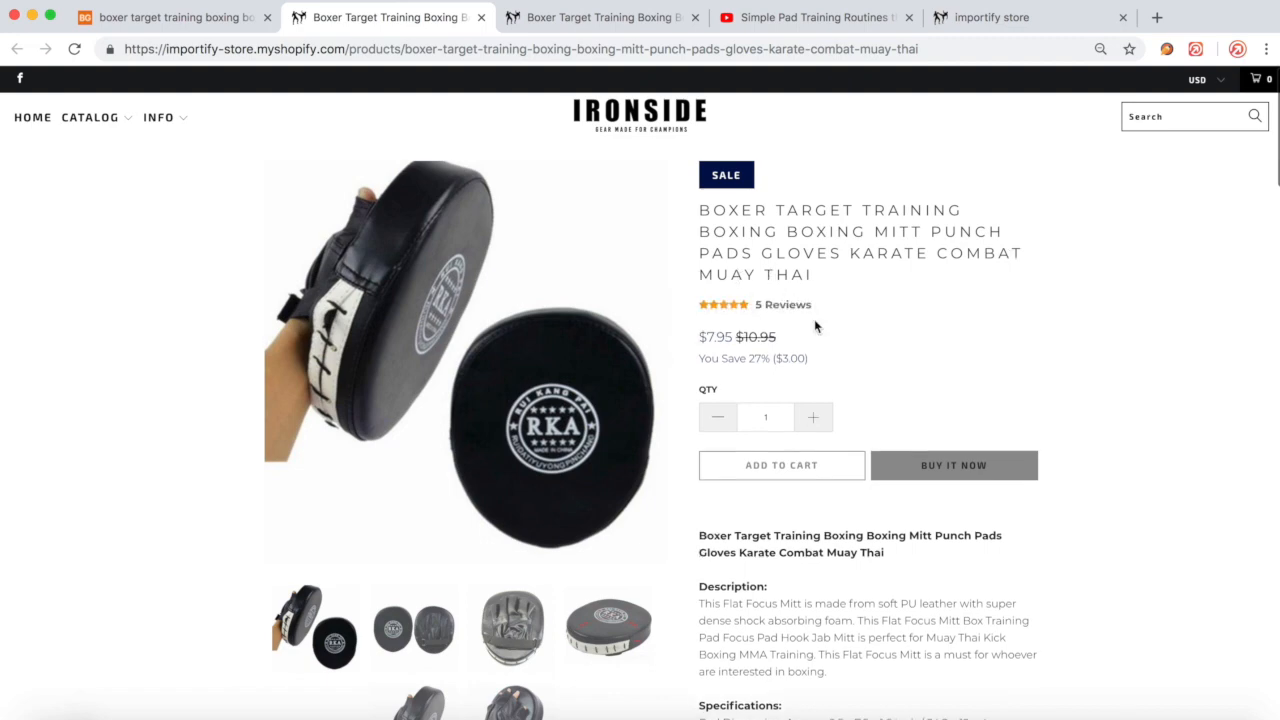
Check the five 5-star reviews and enlarge a customer photo, then go to the YouTube video.
scroll("down", 3)
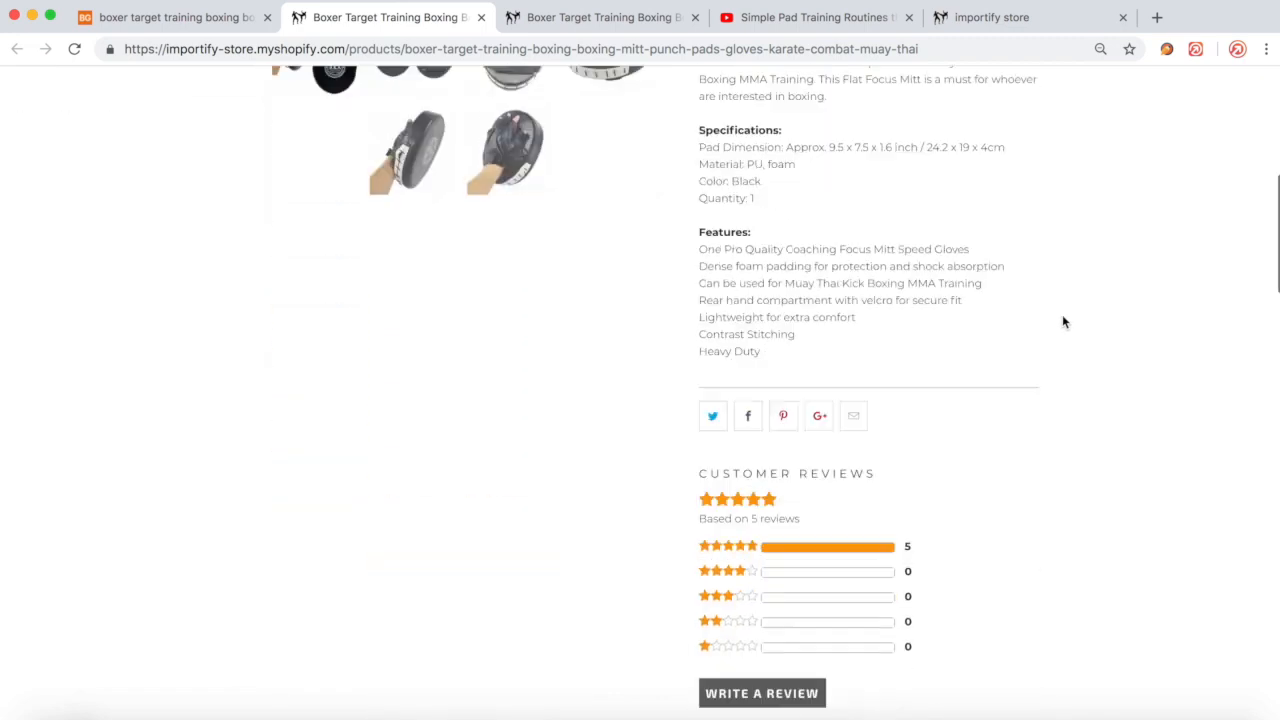
scroll("down", 3)
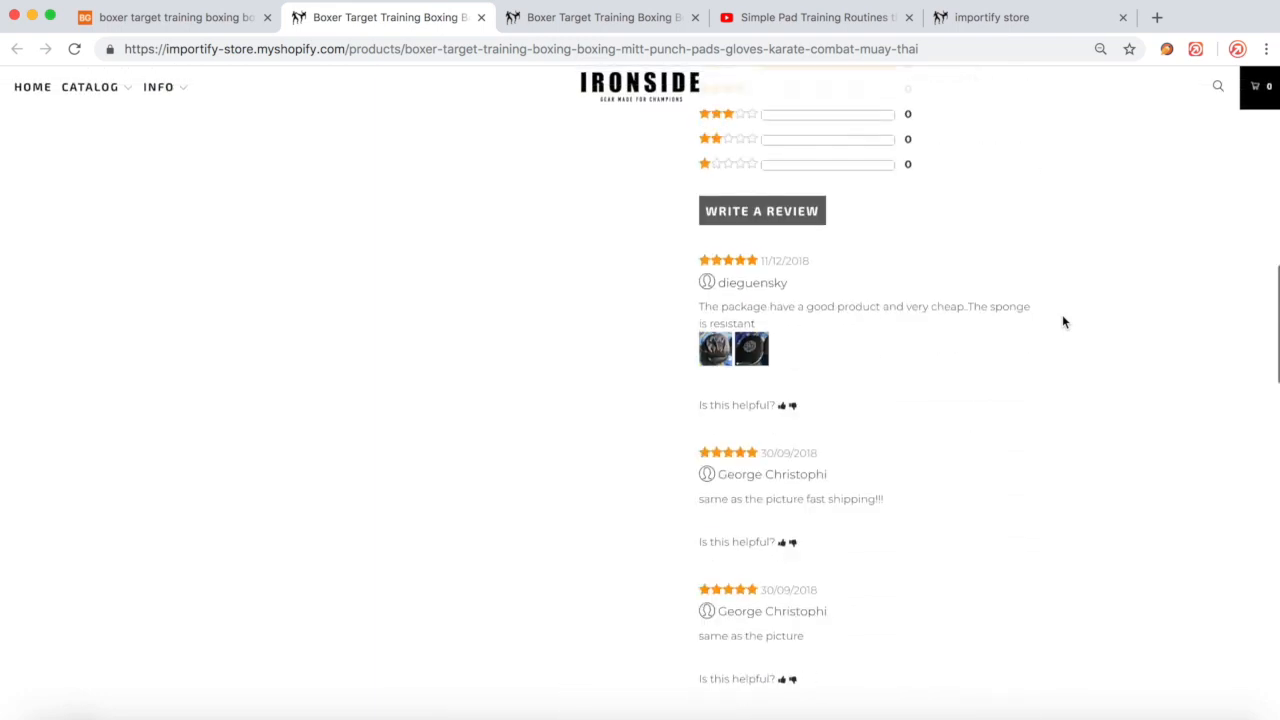
left_click(714, 349)
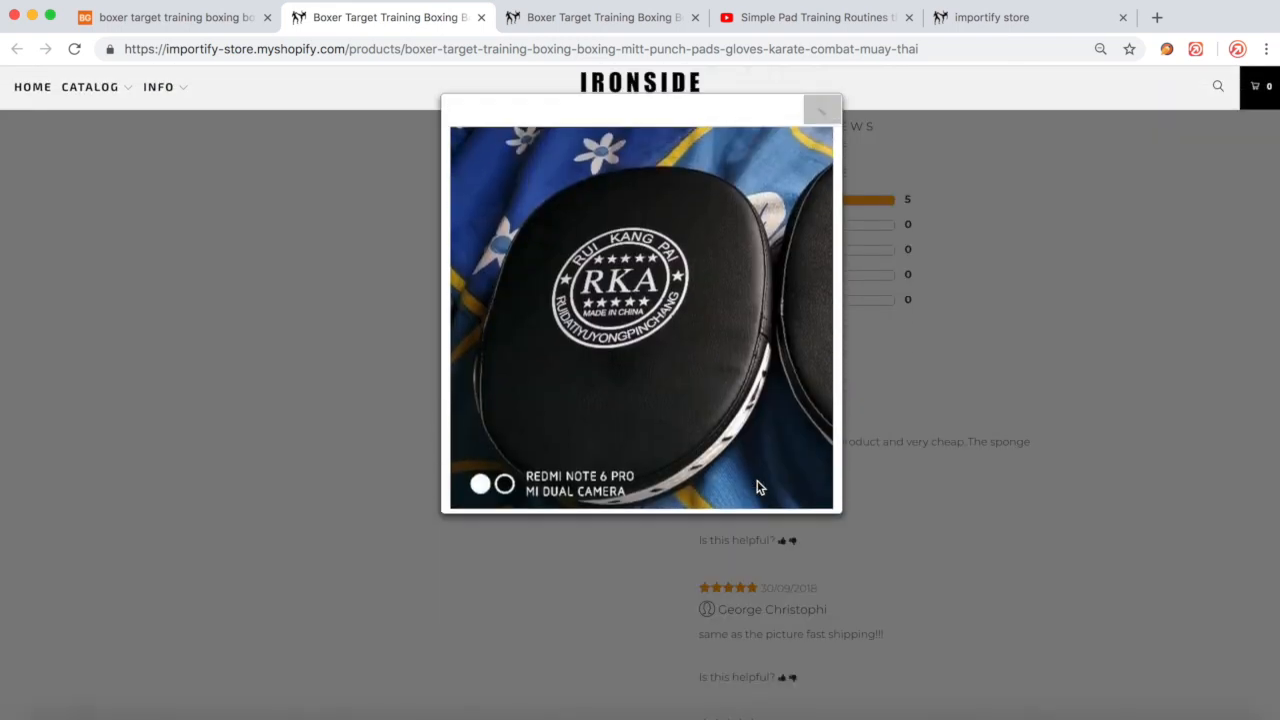
left_click(820, 107)
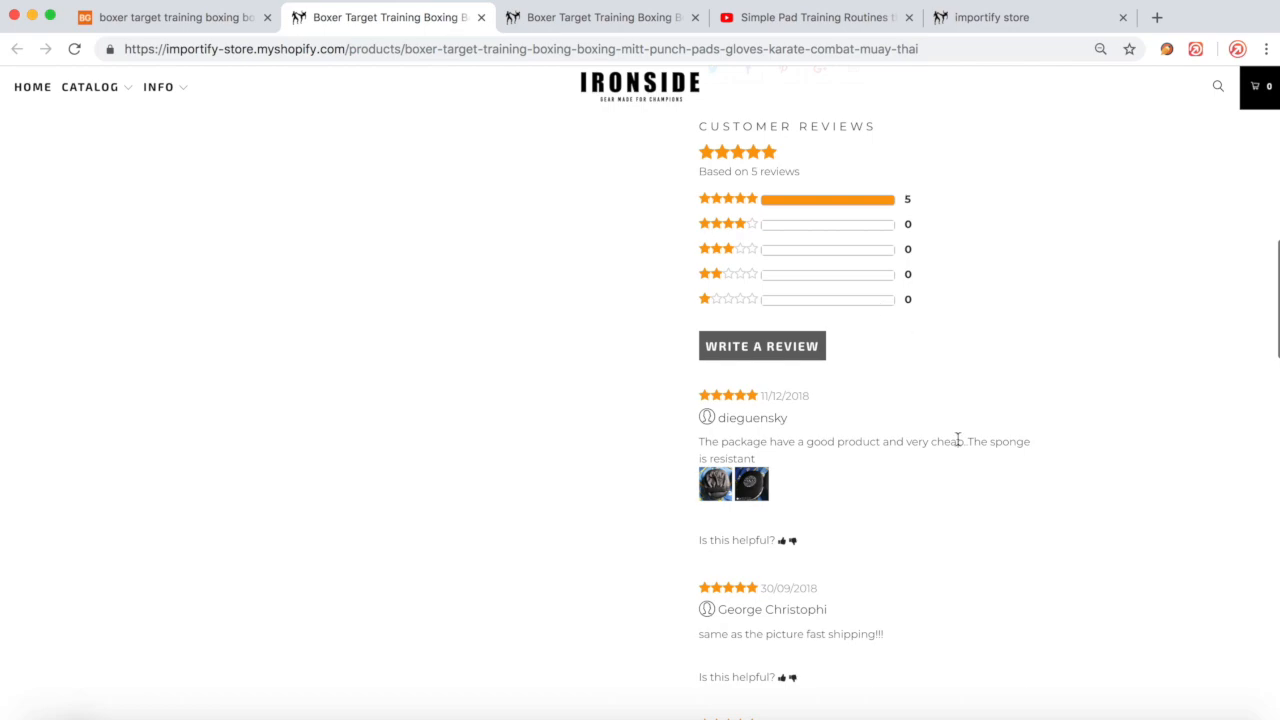
scroll("up", 3)
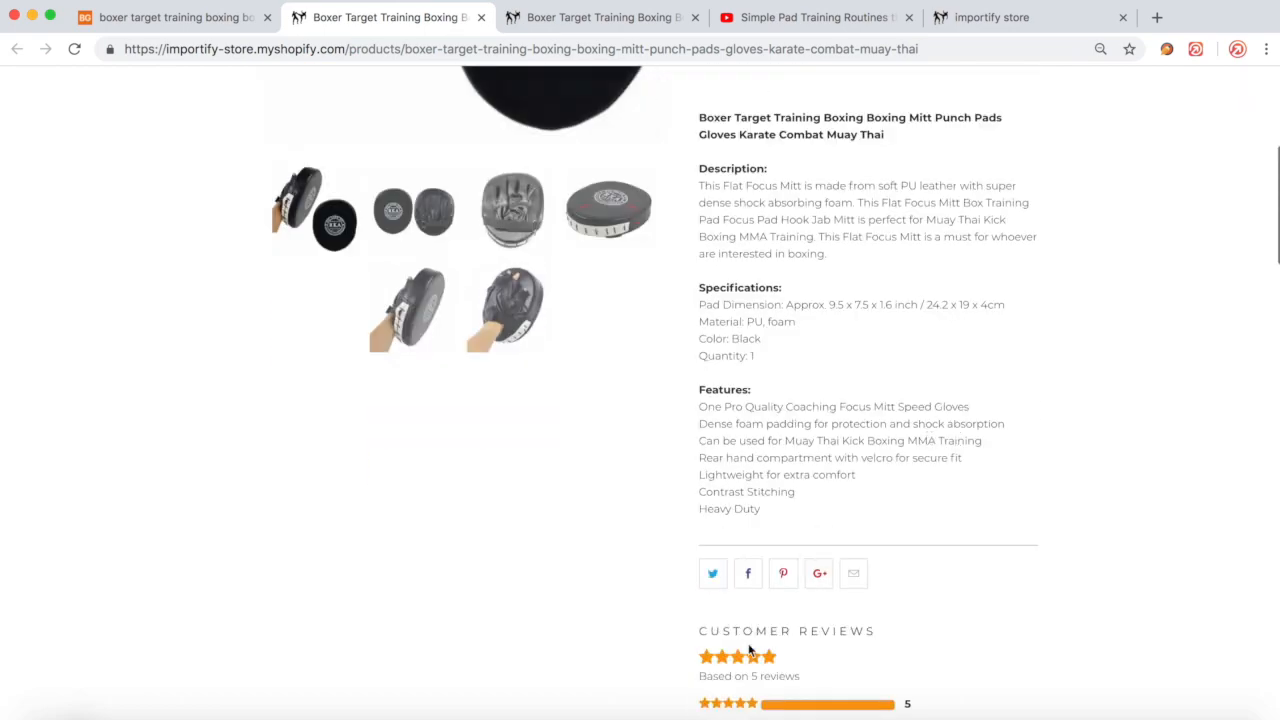
scroll("up", 3)
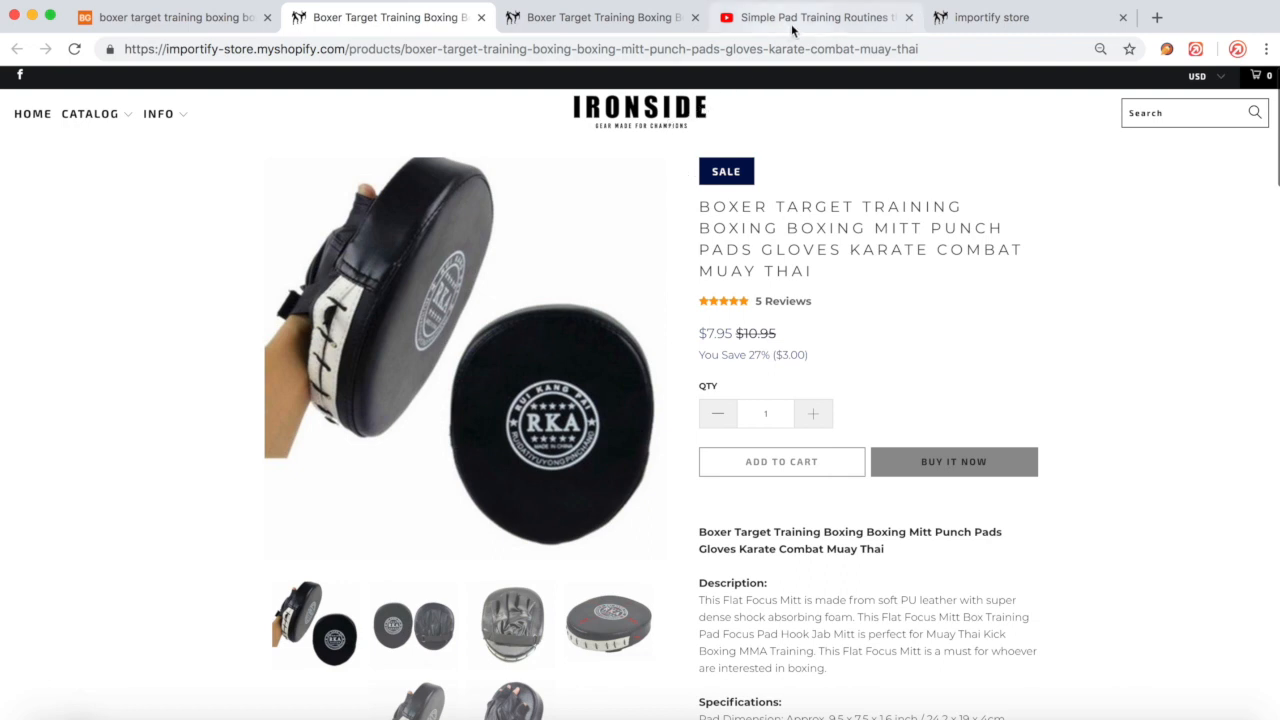
left_click(810, 17)
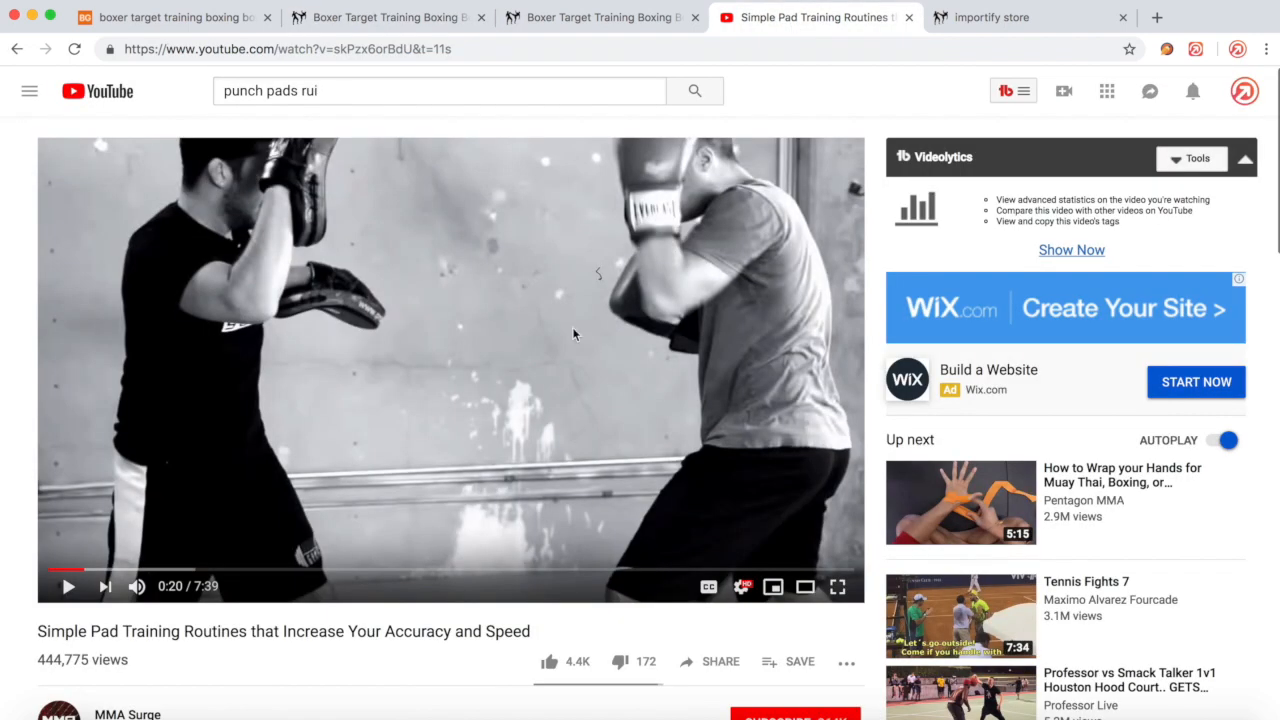
mouse_move(1160, 73)
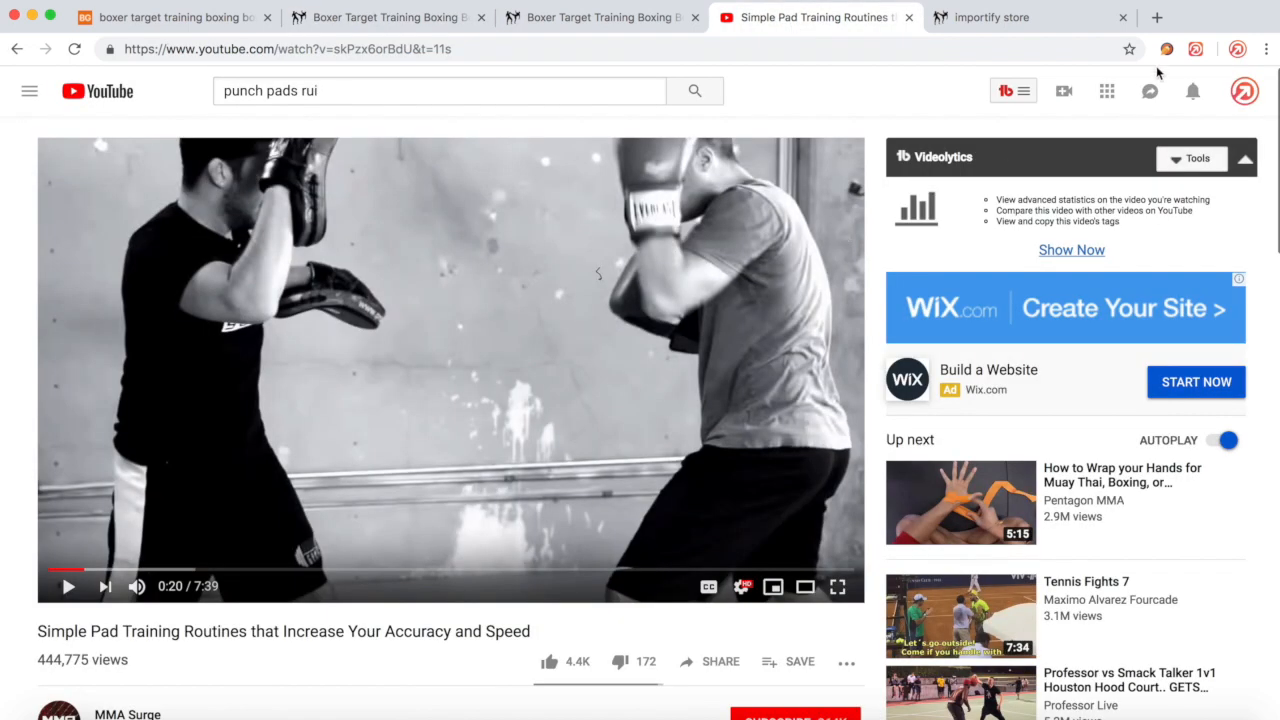
mouse_move(1166, 48)
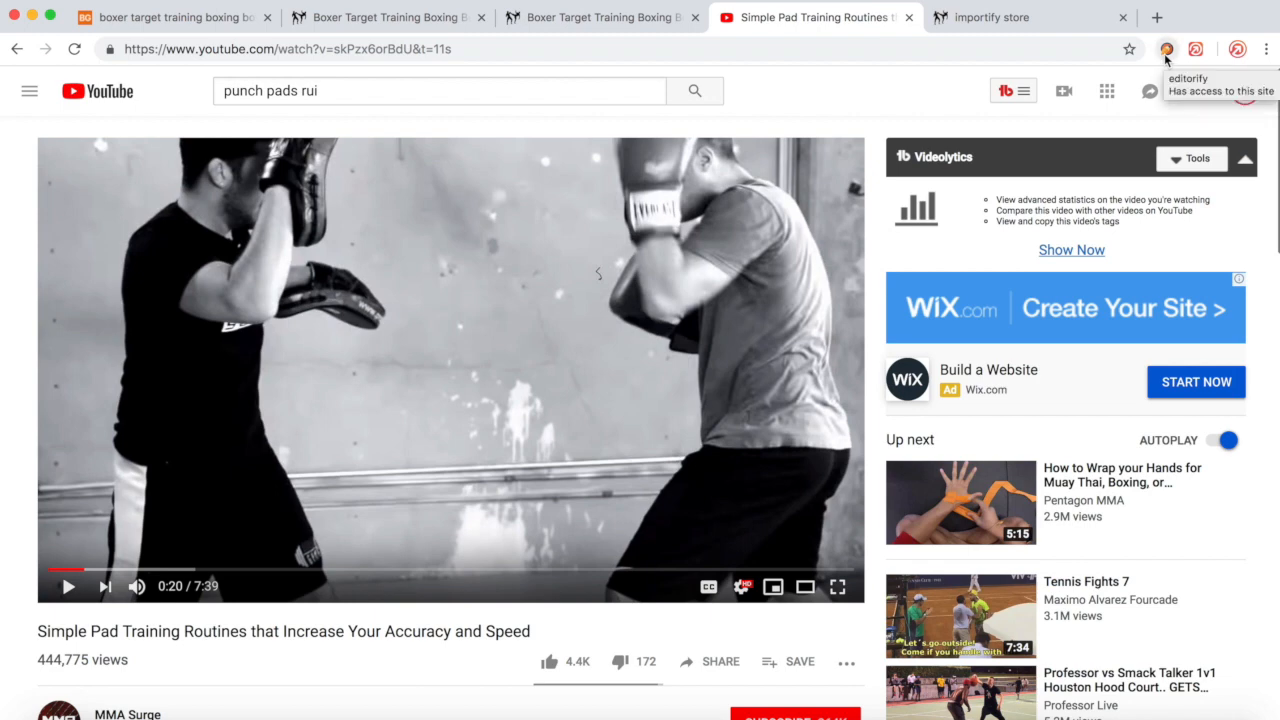
Launch Editorify on the YouTube pad-training video to list candidate videos.
left_click(1166, 48)
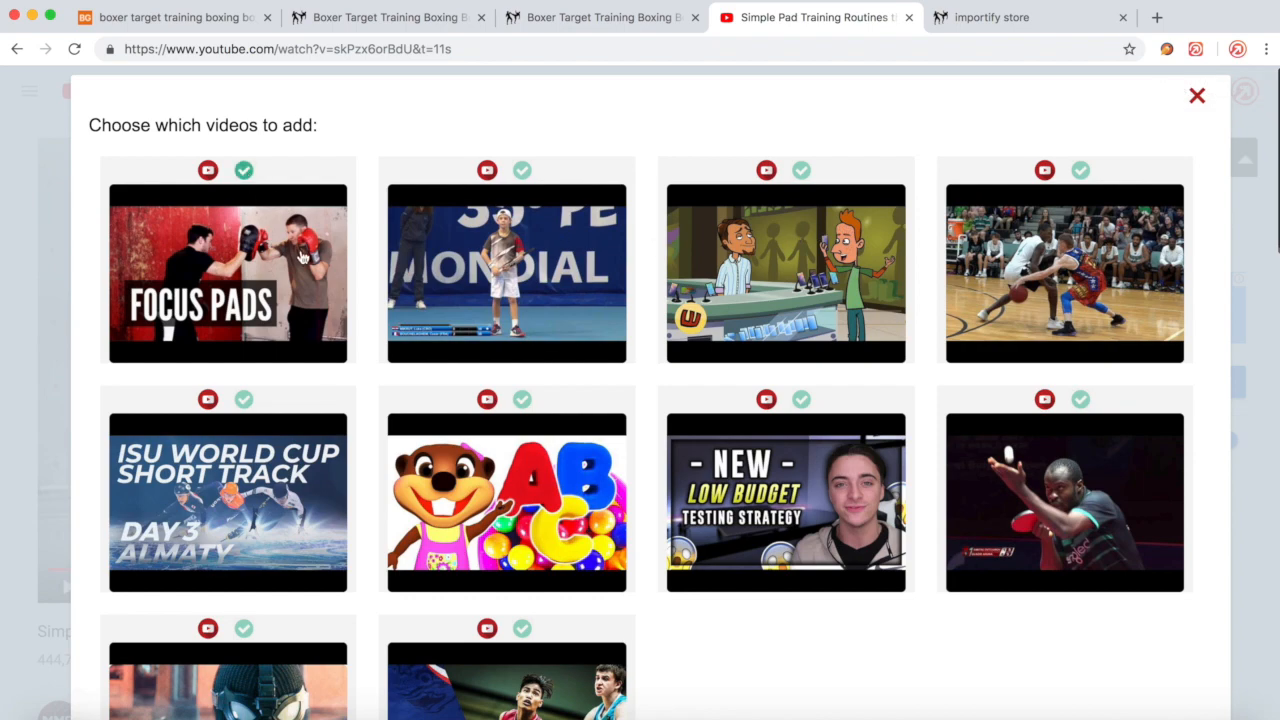
Send the Focus Pads video to the Boxer Target Training punch pads, found by searching 'target'.
scroll("down", 3)
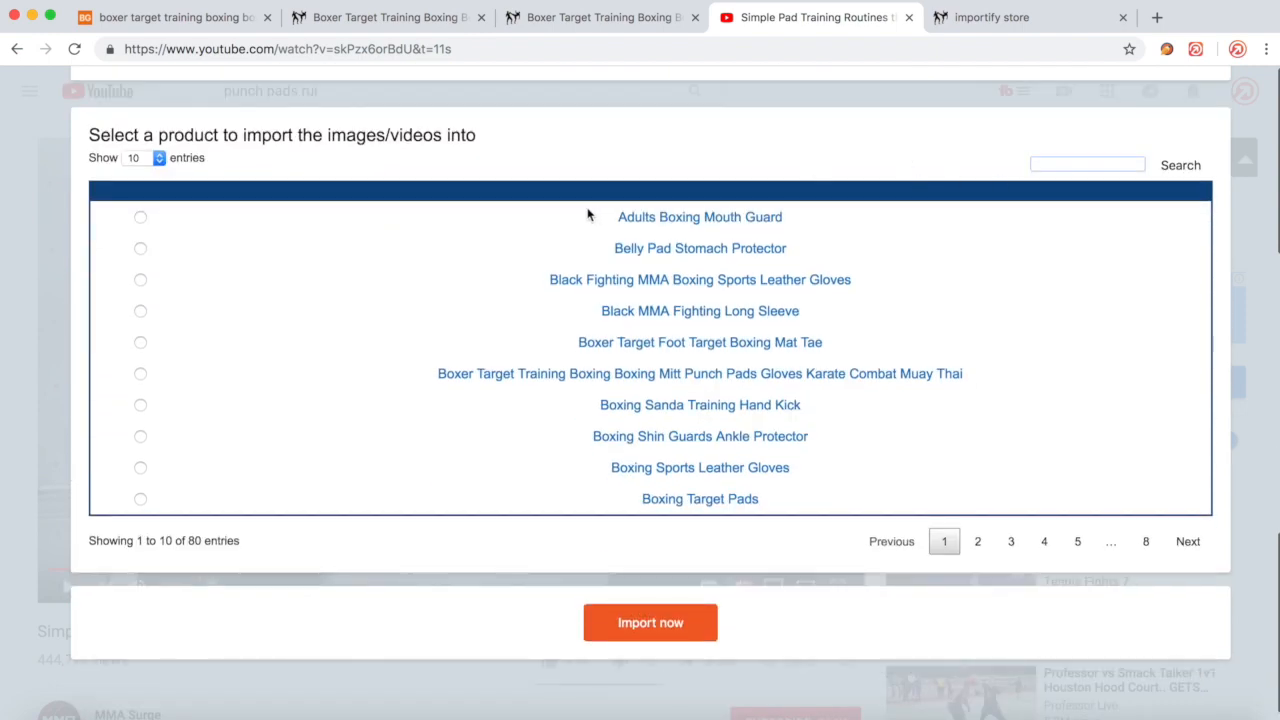
left_click(1087, 165)
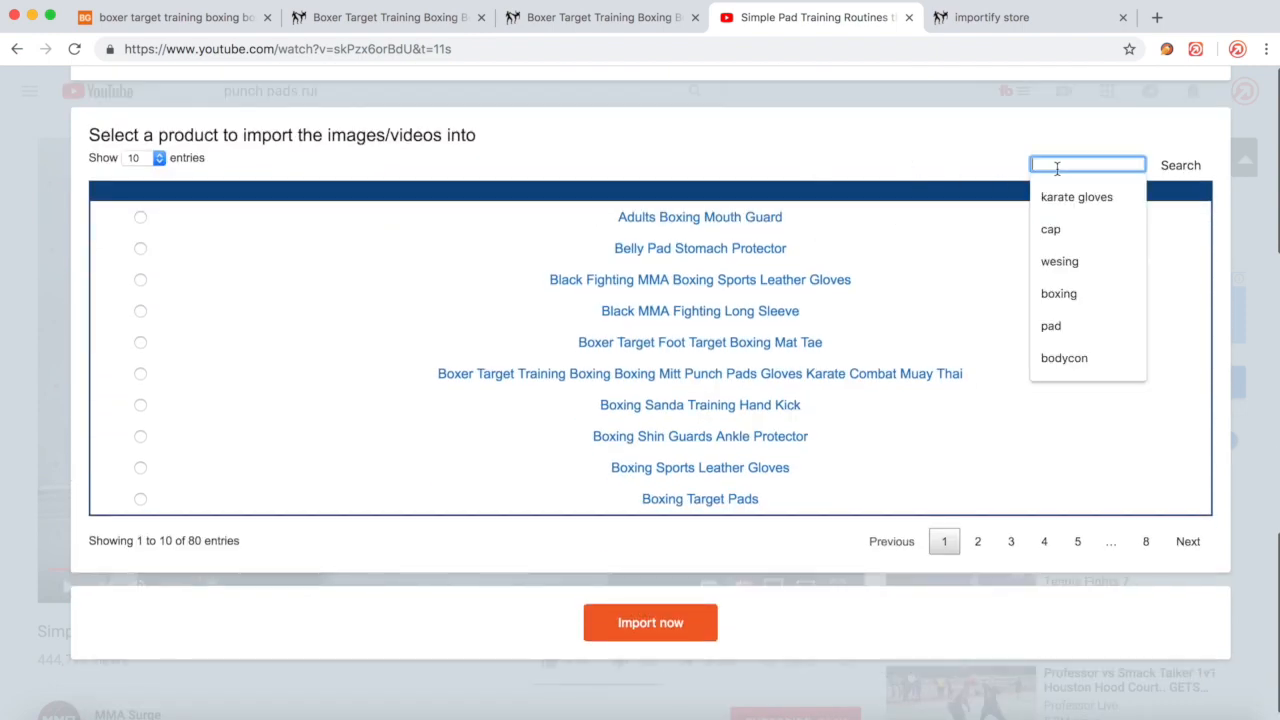
type("target")
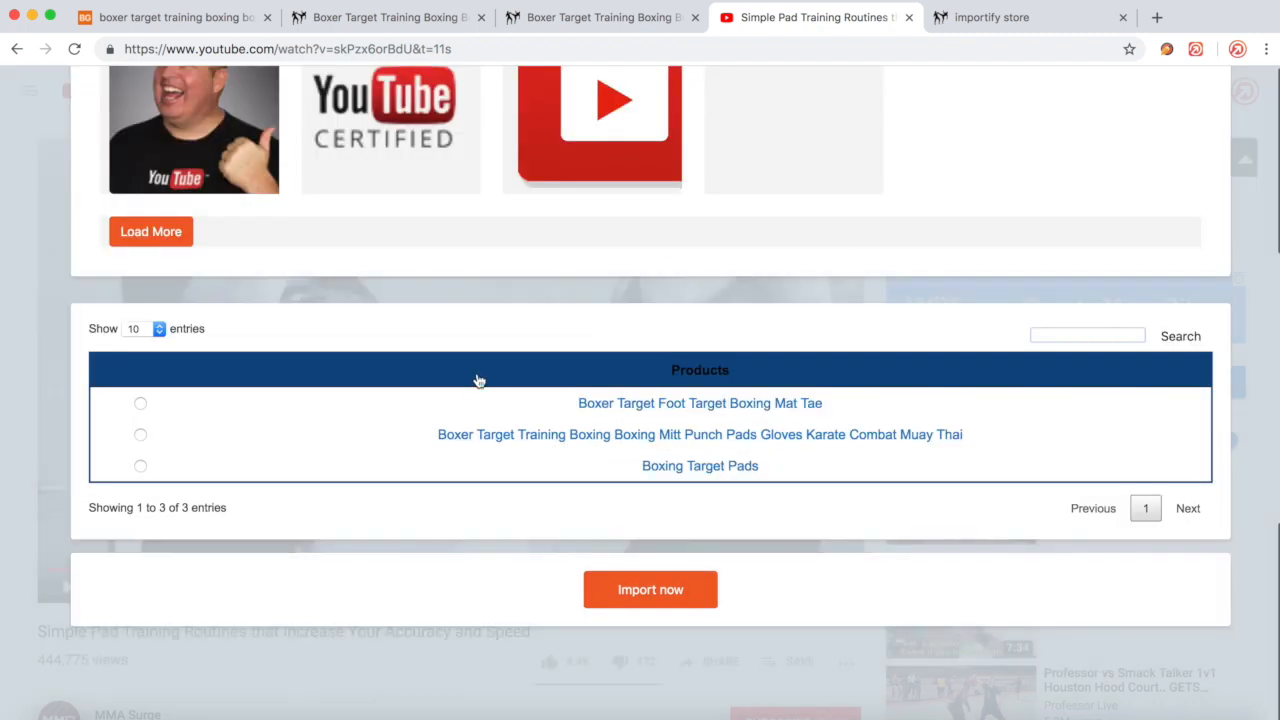
left_click(140, 434)
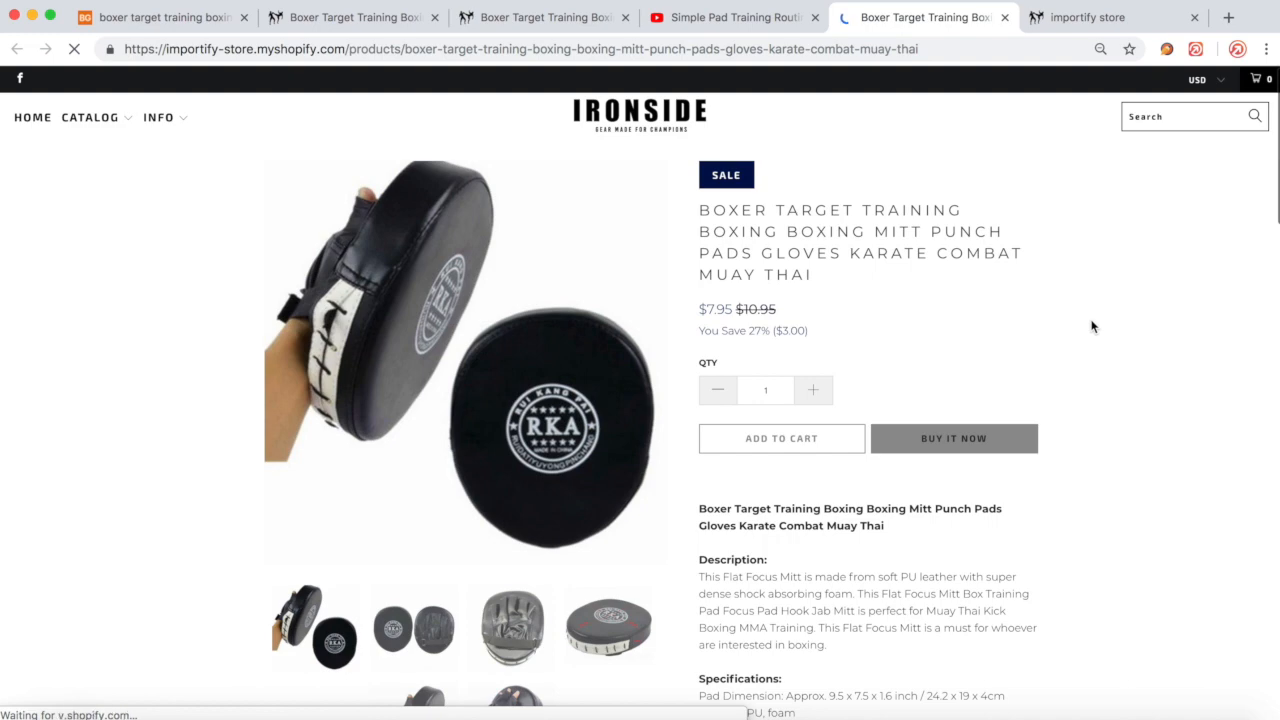
scroll("down", 3)
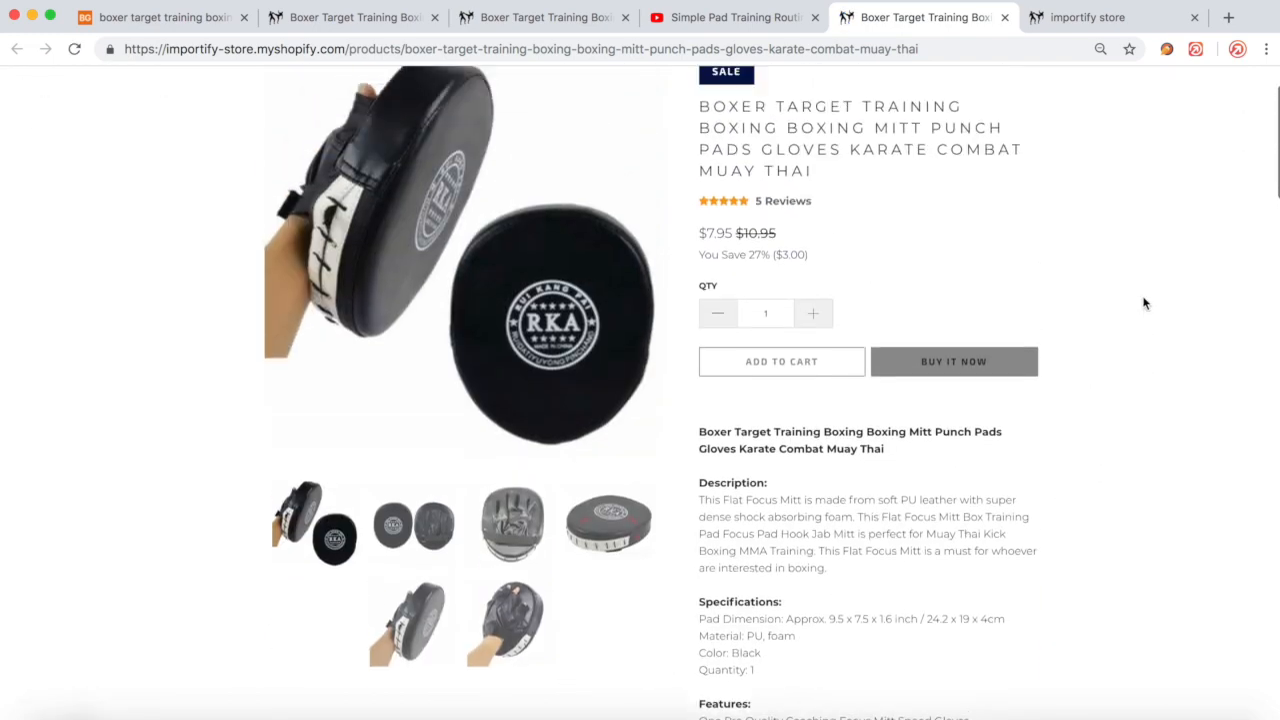
scroll("down", 3)
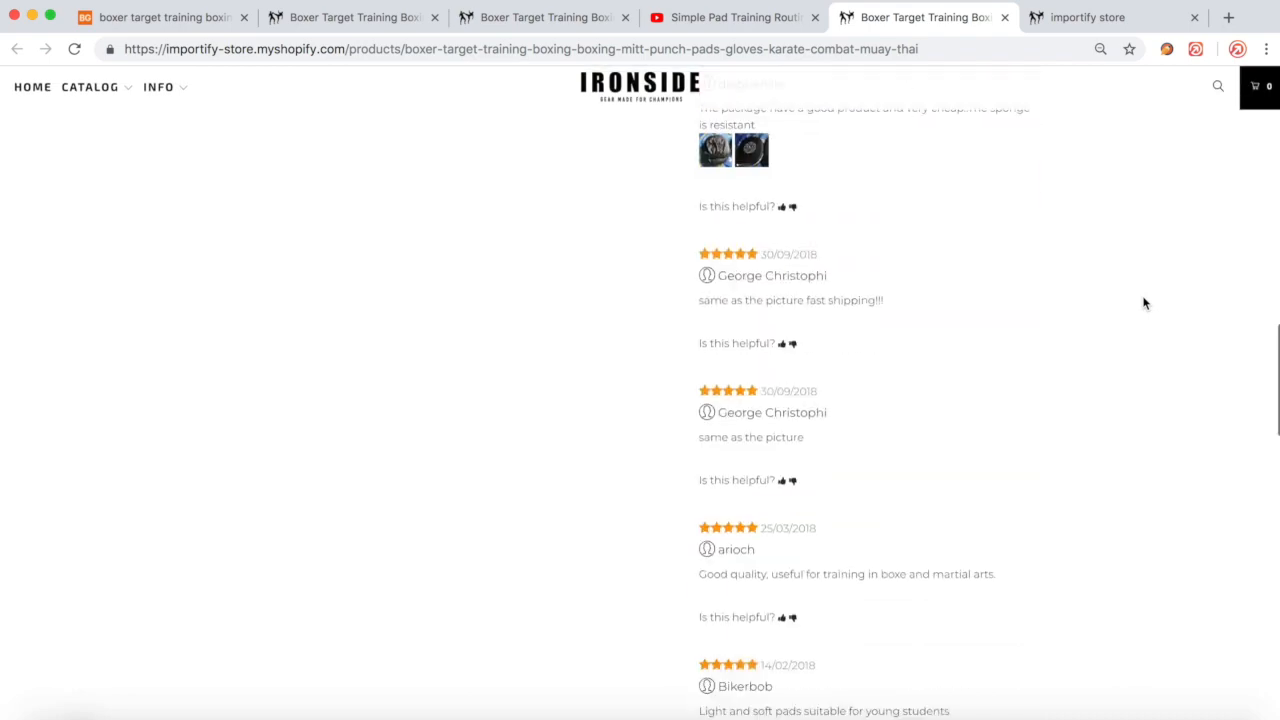
scroll("up", 3)
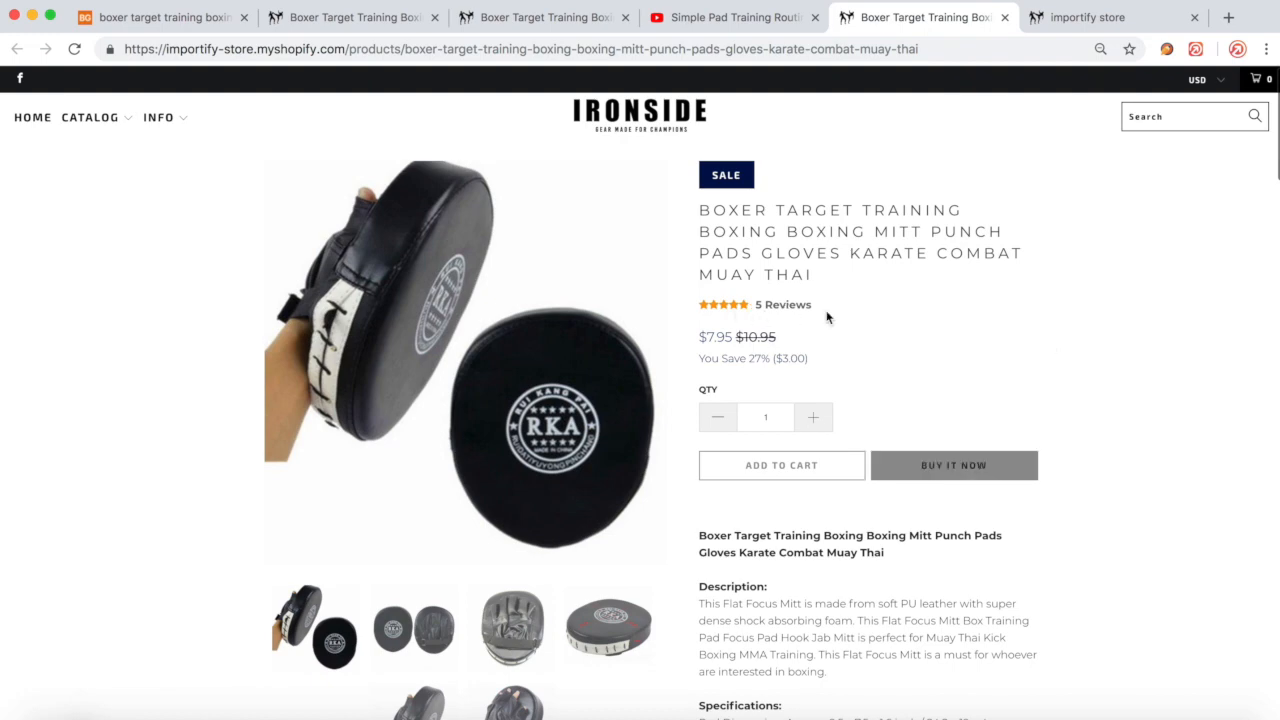
scroll("down", 3)
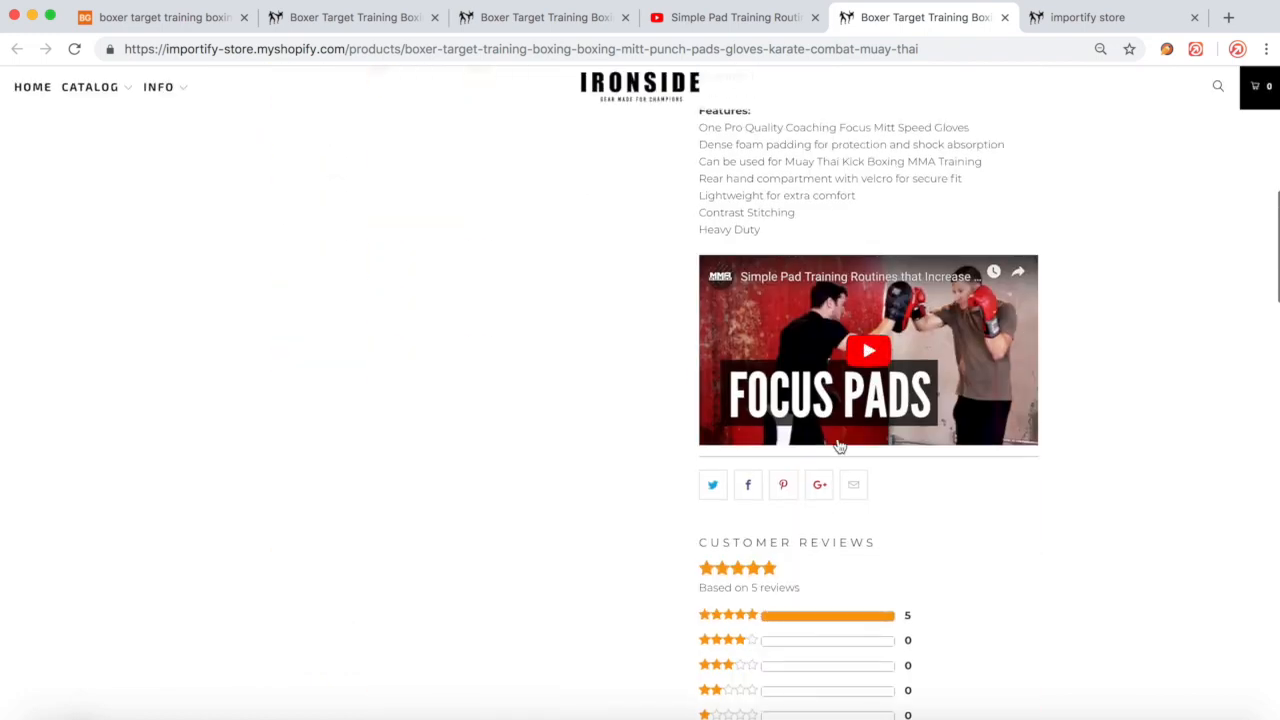
scroll("down", 3)
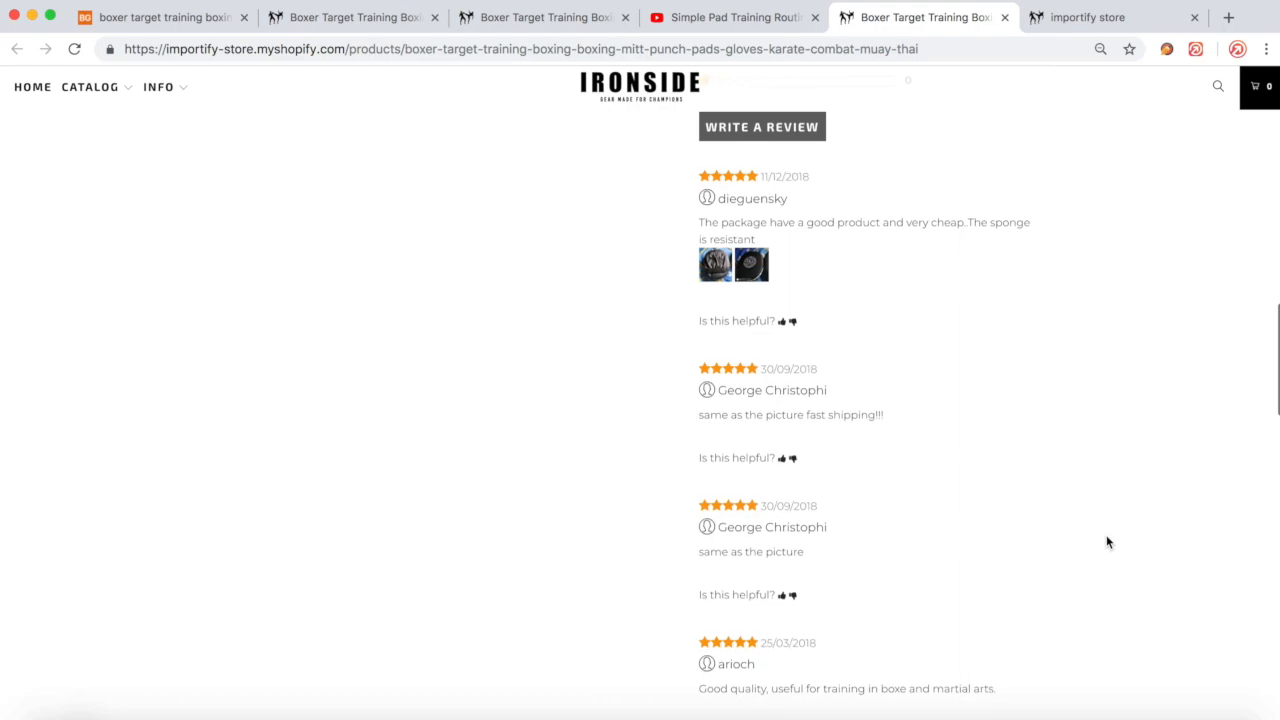
scroll("up", 3)
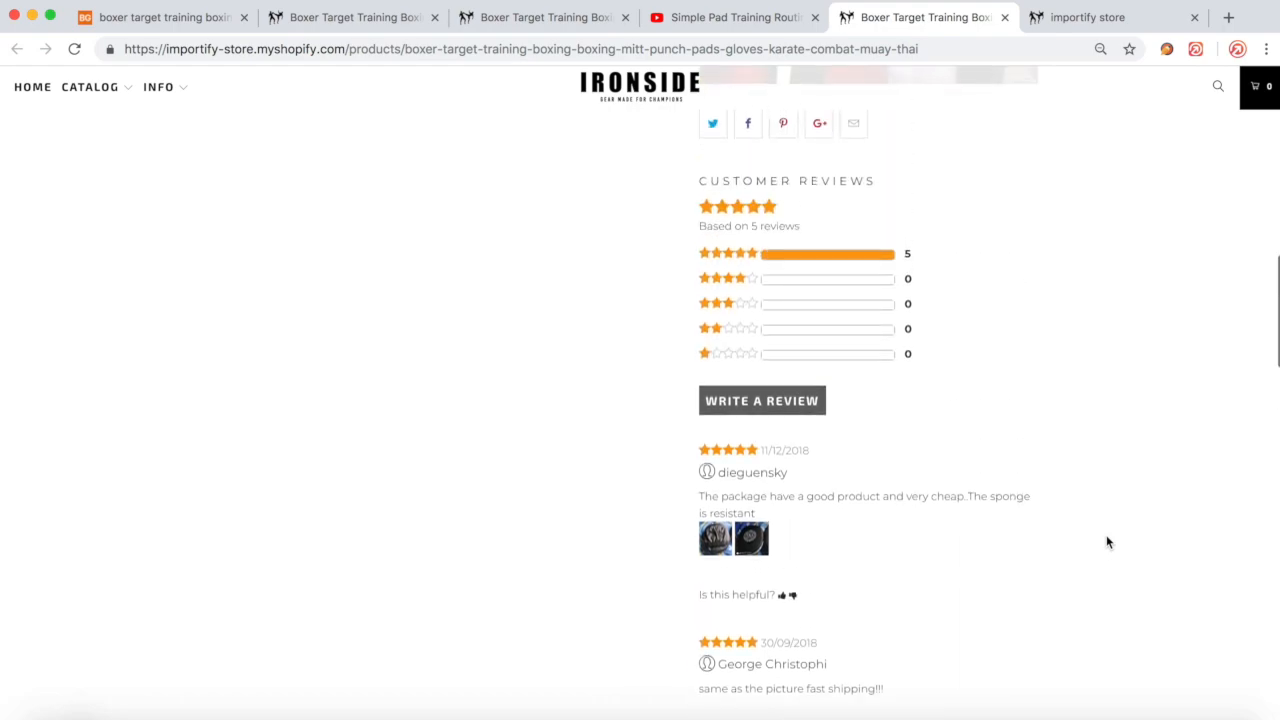